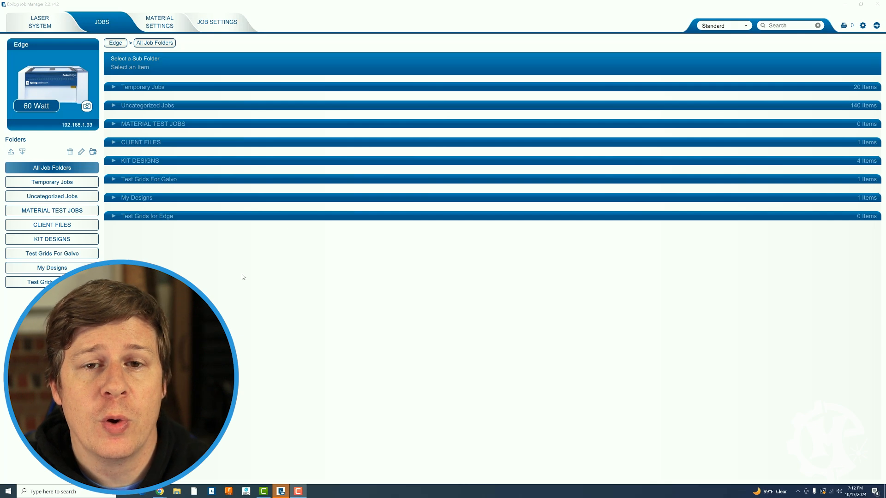
mouse_move(248, 276)
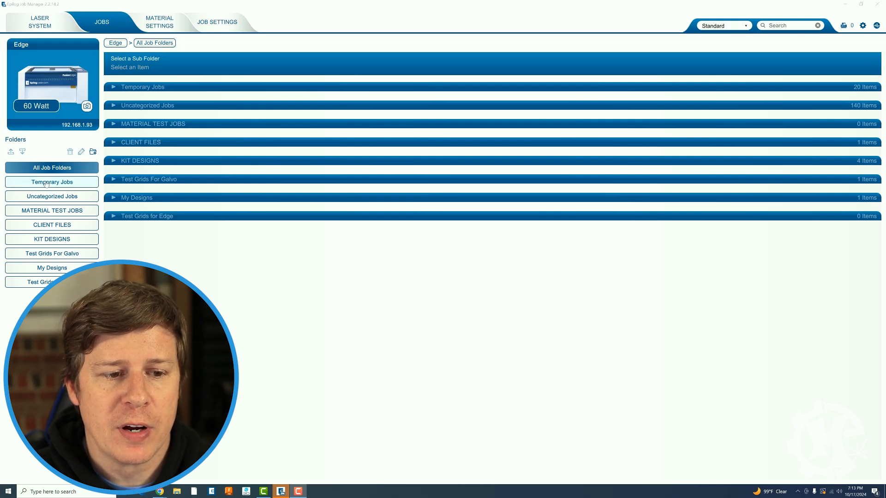
Browse Temporary Jobs, Uncategorized Jobs and CLIENT FILES, ending on the MATERIAL TEST JOBS folder
left_click(52, 182)
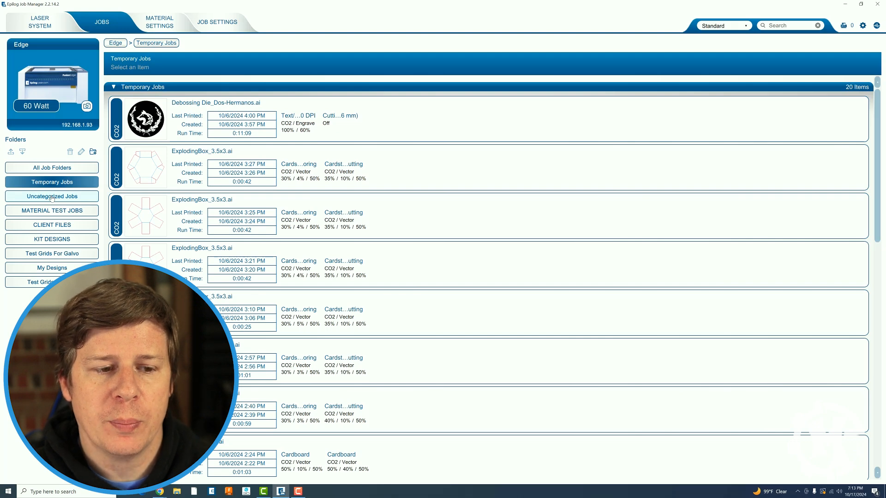
left_click(52, 196)
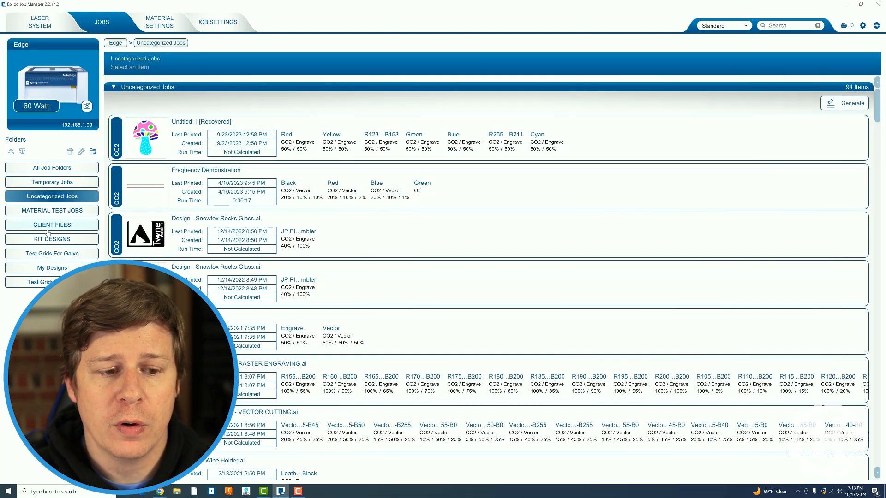
left_click(51, 224)
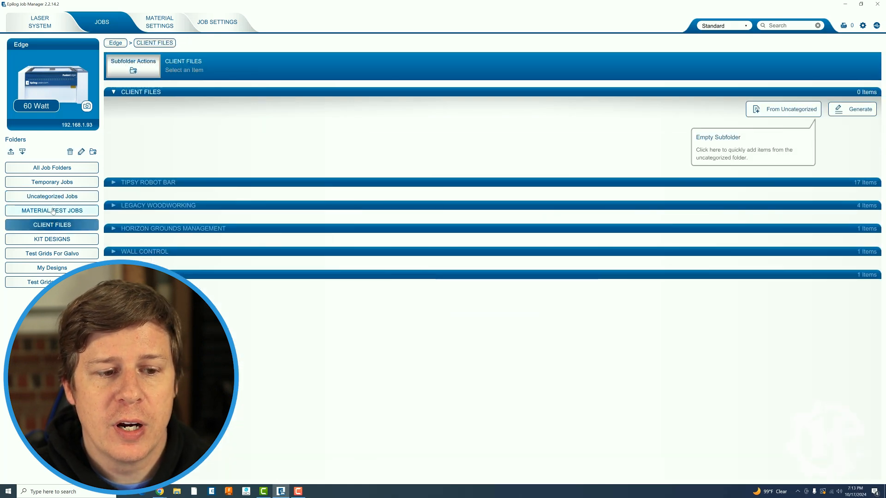
left_click(52, 211)
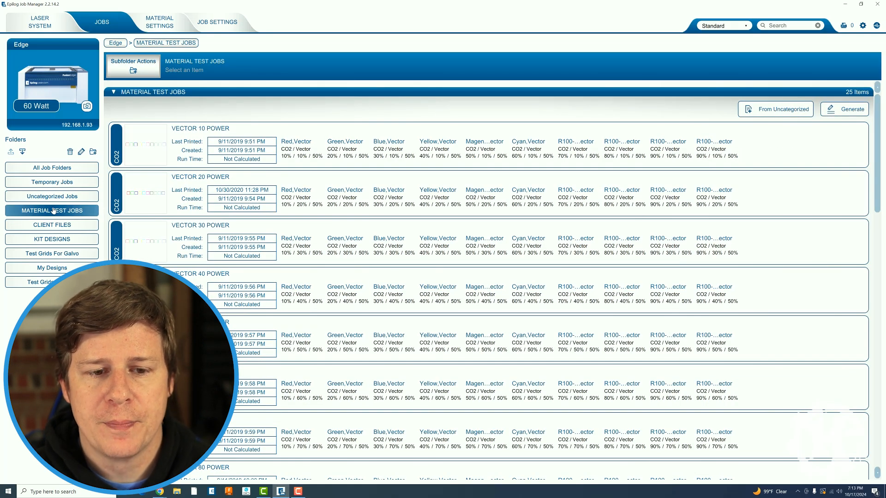
mouse_move(356, 79)
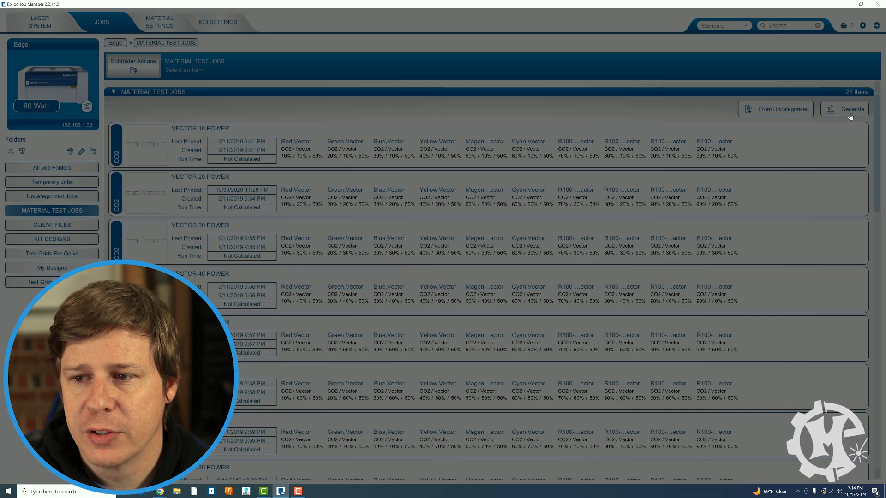
Start the Job Generator for a new speed/power engrave sample grid
left_click(849, 109)
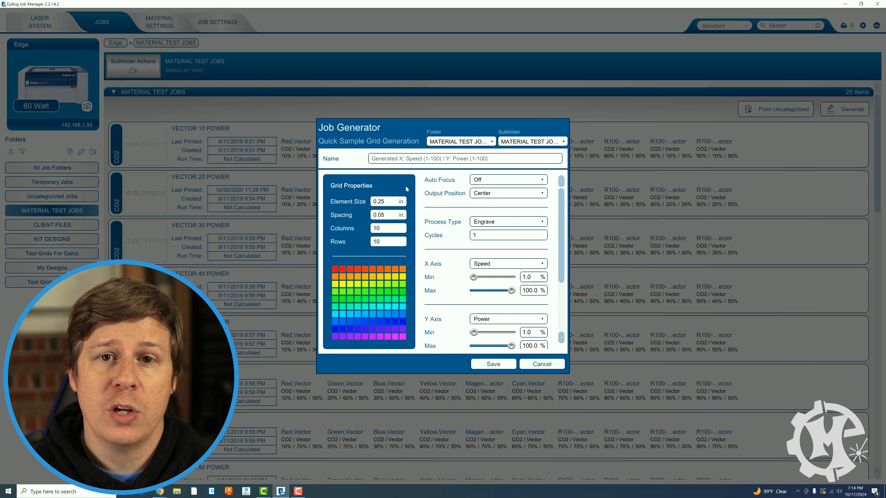
mouse_move(411, 188)
type("5")
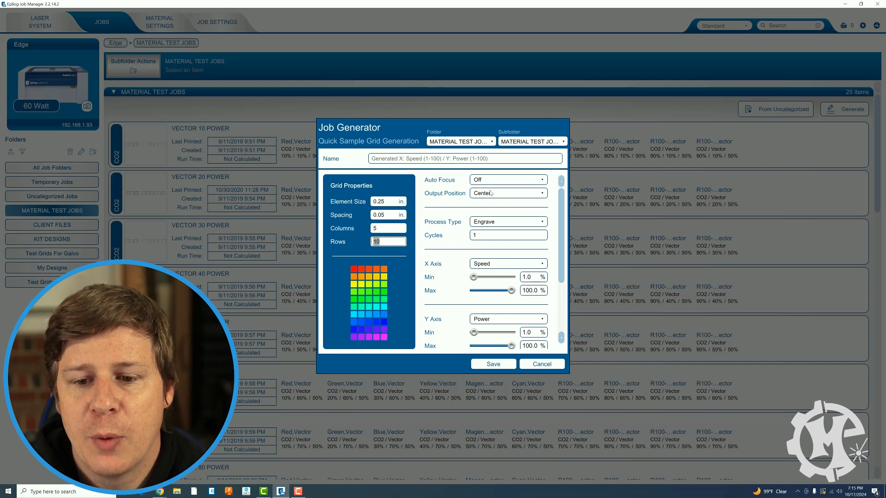
left_click(507, 193)
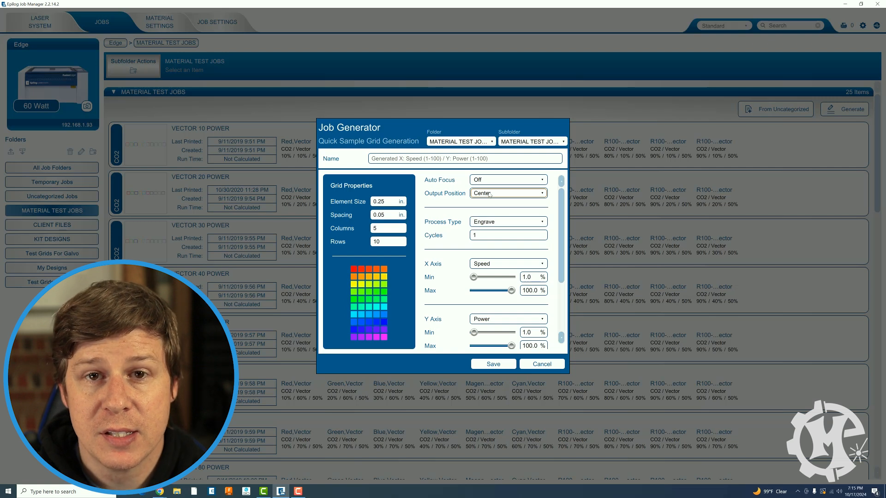
mouse_move(493, 224)
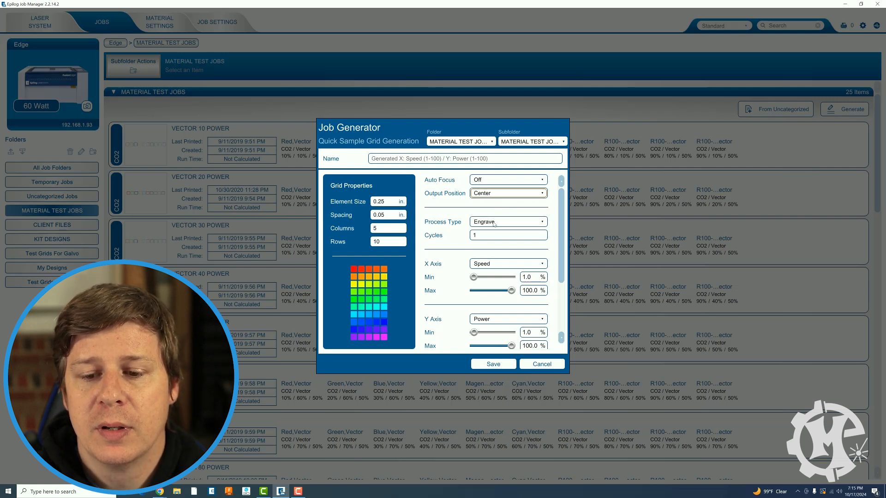
left_click(506, 221)
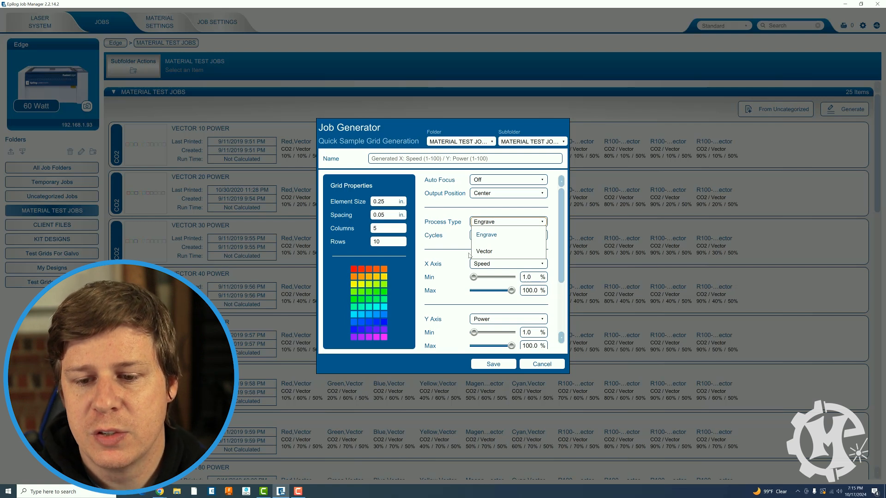
left_click(482, 251)
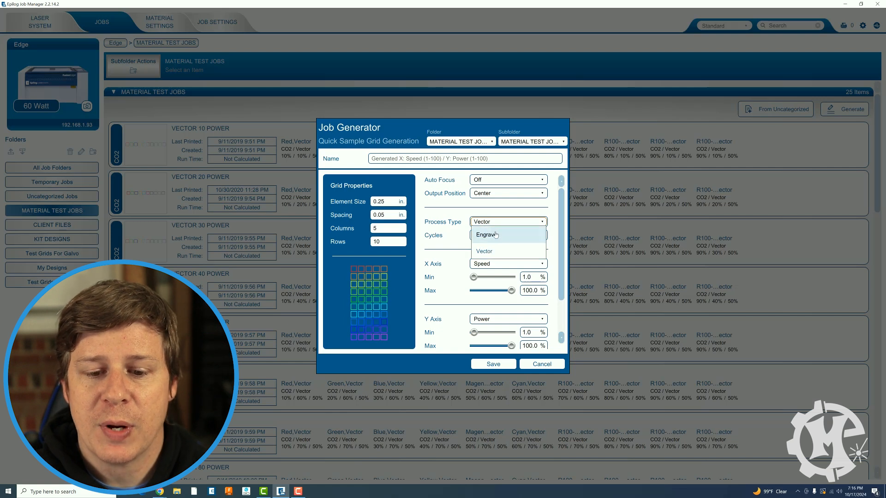
left_click(486, 234)
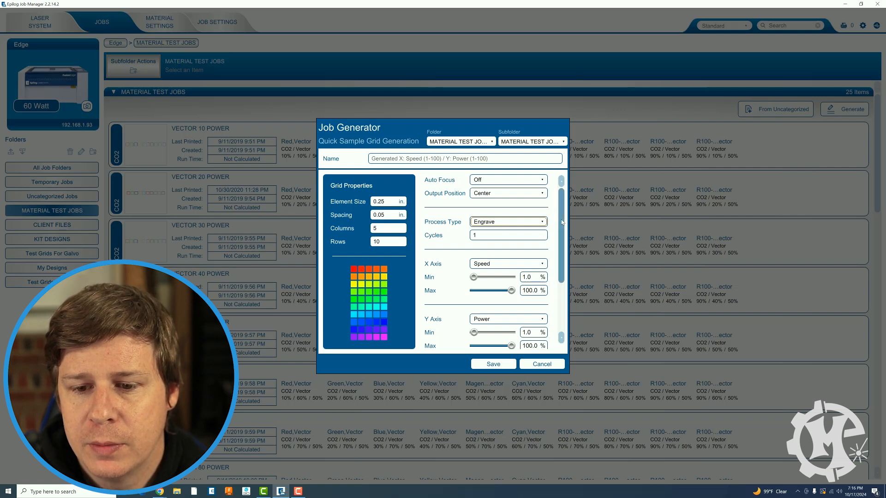
scroll("down", 3)
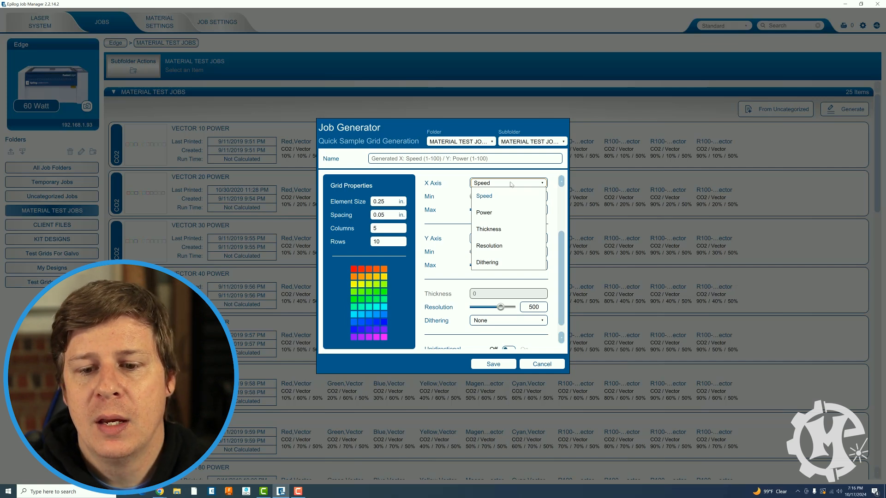
mouse_move(508, 185)
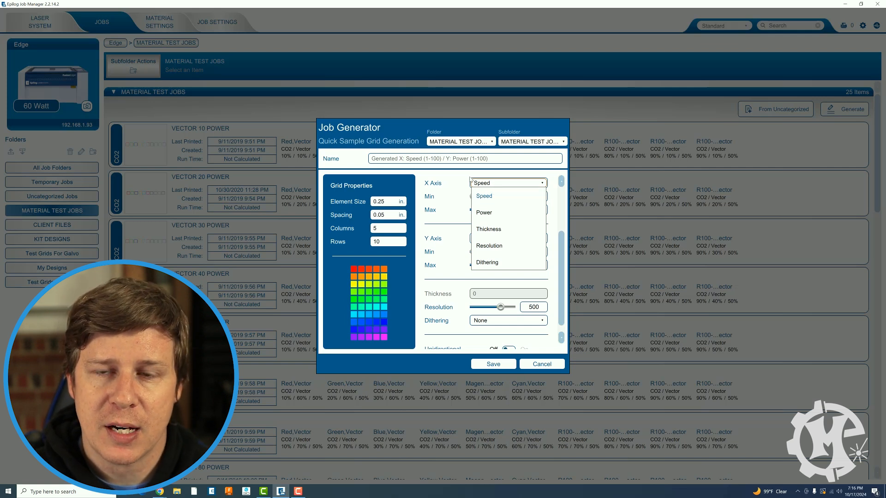
left_click(484, 196)
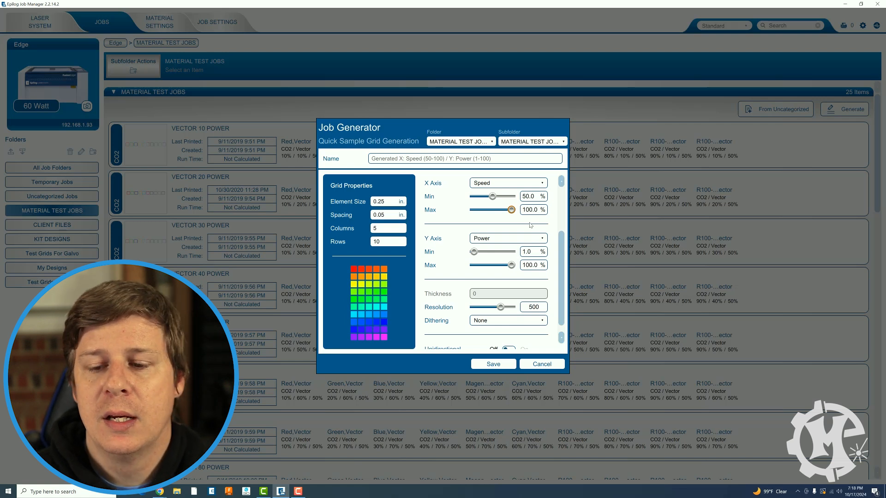
mouse_move(431, 228)
type("6")
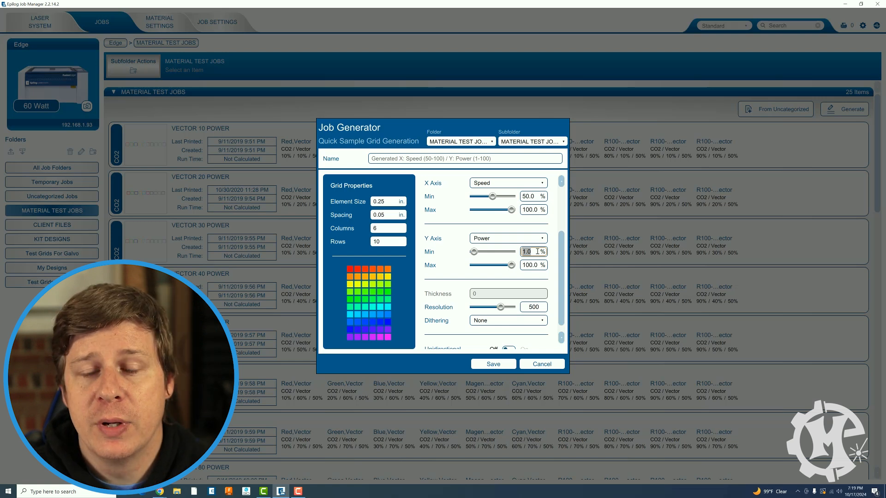
Set Y Axis Min power to 40 and the grid to 5 rows
type("40")
left_click(532, 264)
type("80")
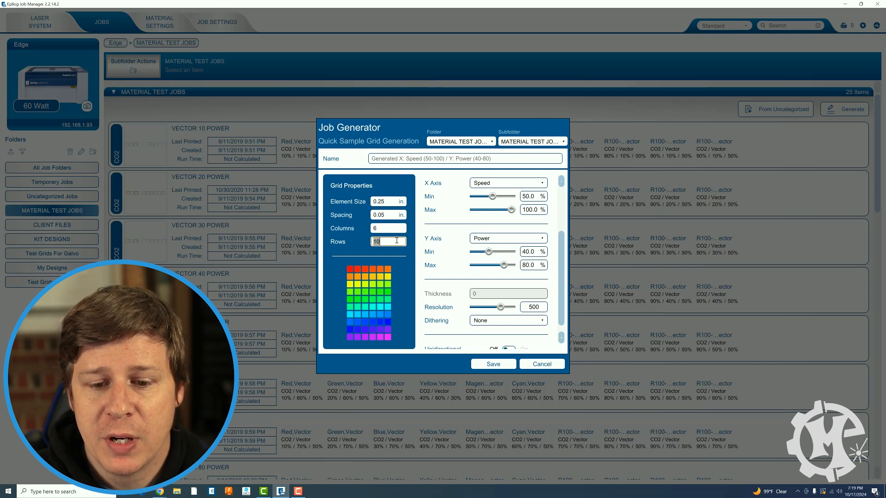
type("5")
left_click(533, 306)
type("4")
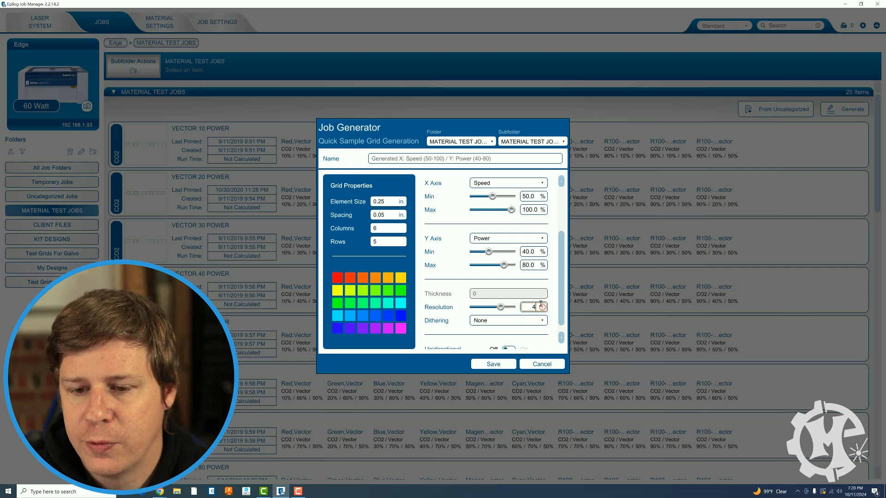
Set the grid resolution to 400 and its dithering to Jarvis
type("00")
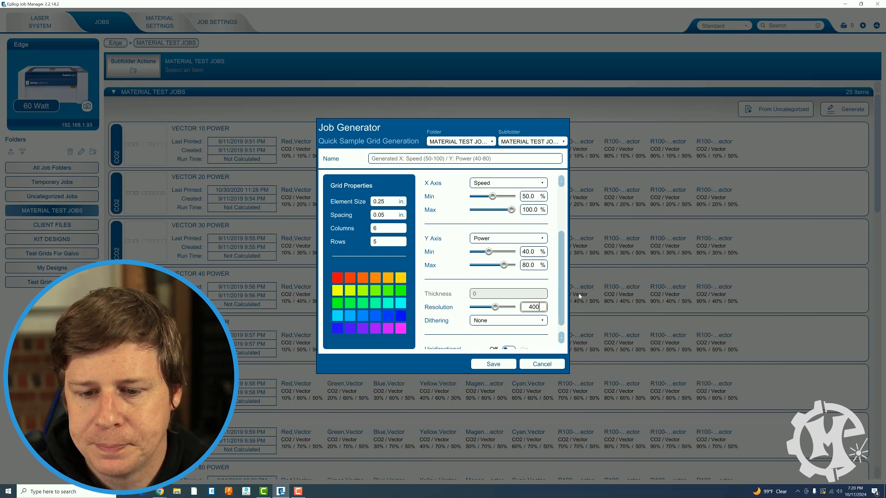
scroll("down", 3)
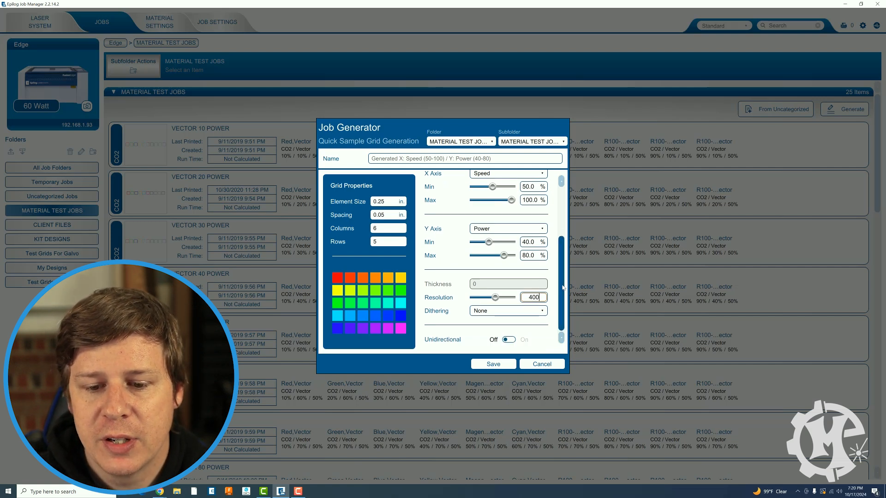
left_click(507, 311)
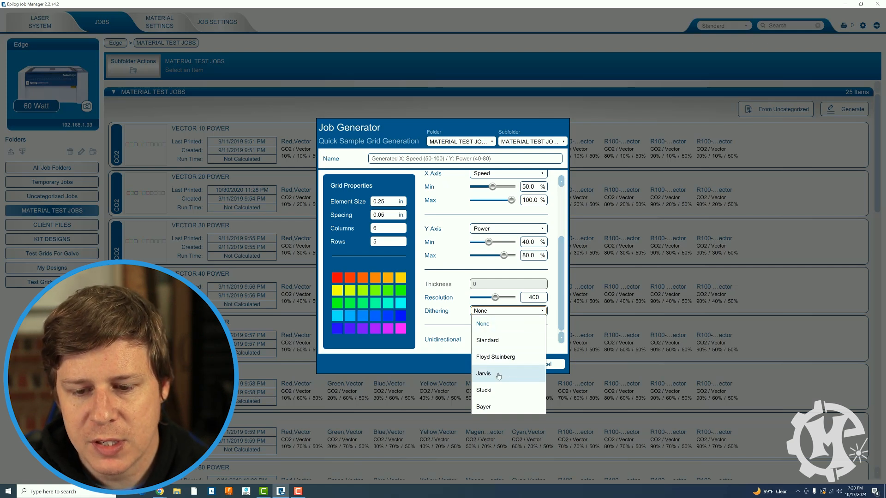
left_click(484, 374)
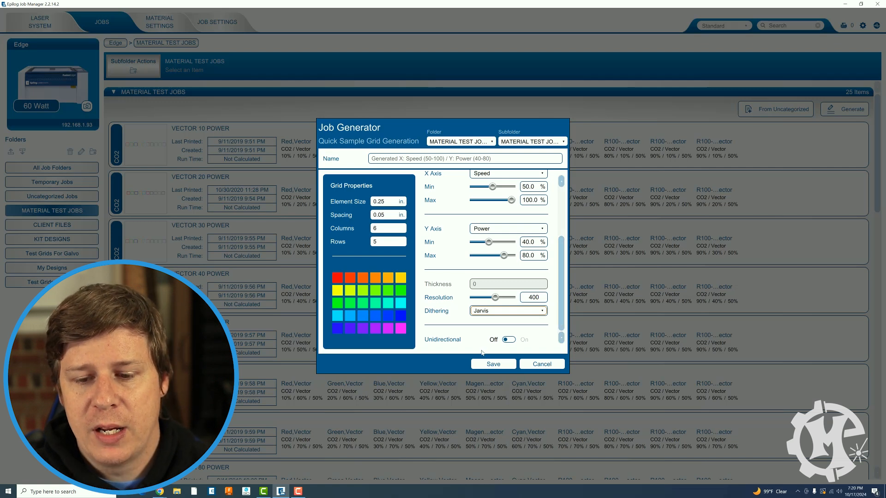
mouse_move(439, 213)
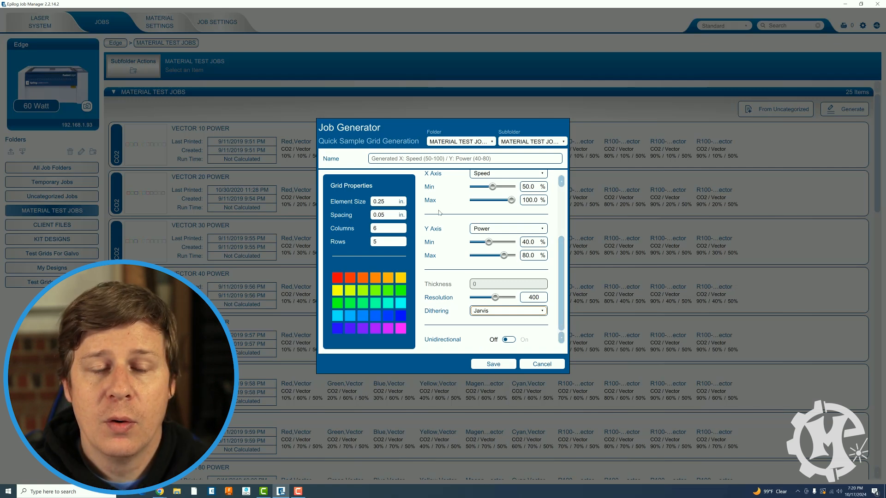
Name the job 'Multi Ply Acrylic S50-100 P40-80'
triple_click(463, 158)
type("Multi P")
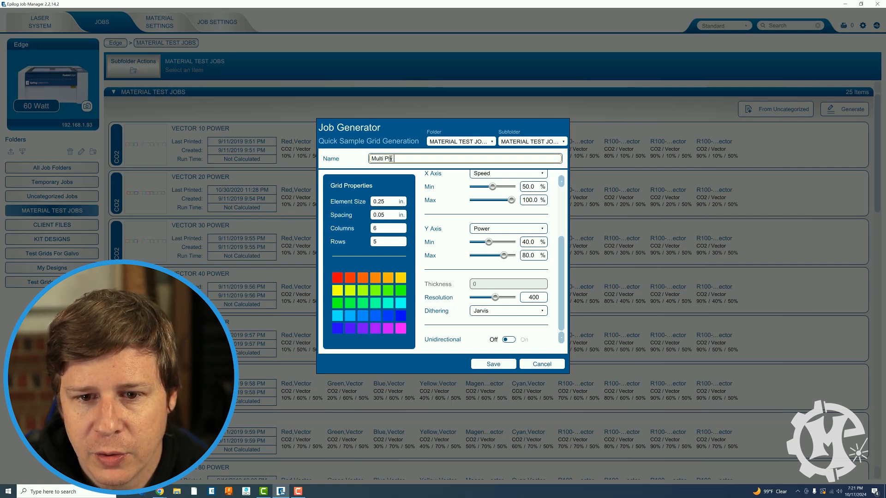
type("Acrylic")
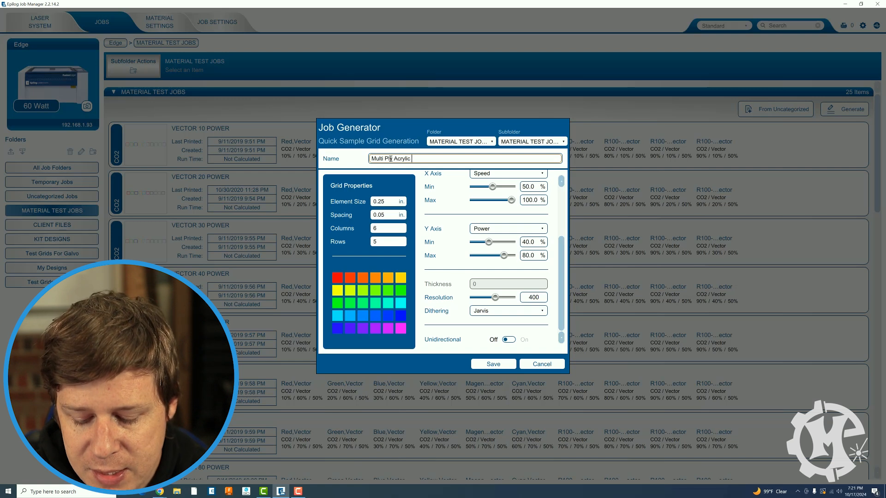
type("S50")
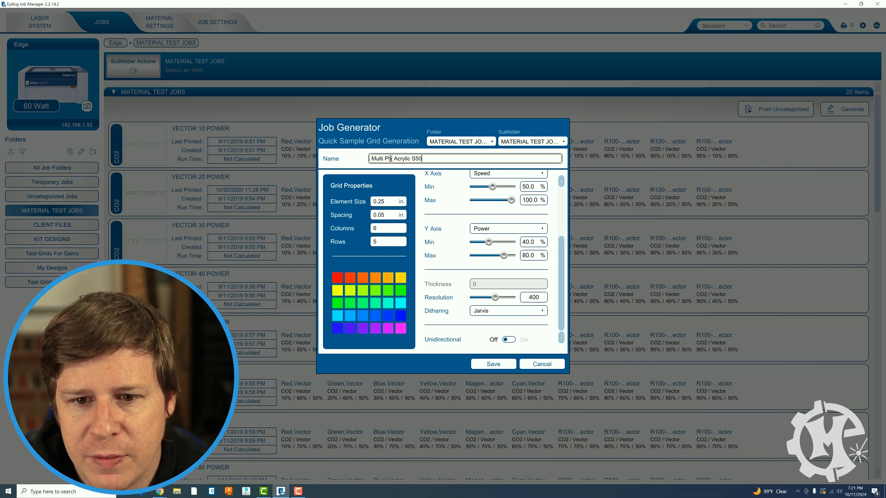
type("-100")
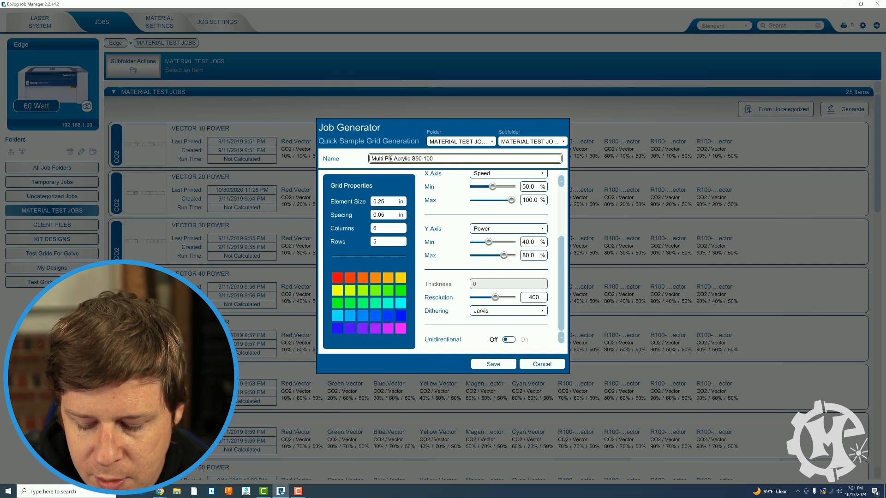
type("P4")
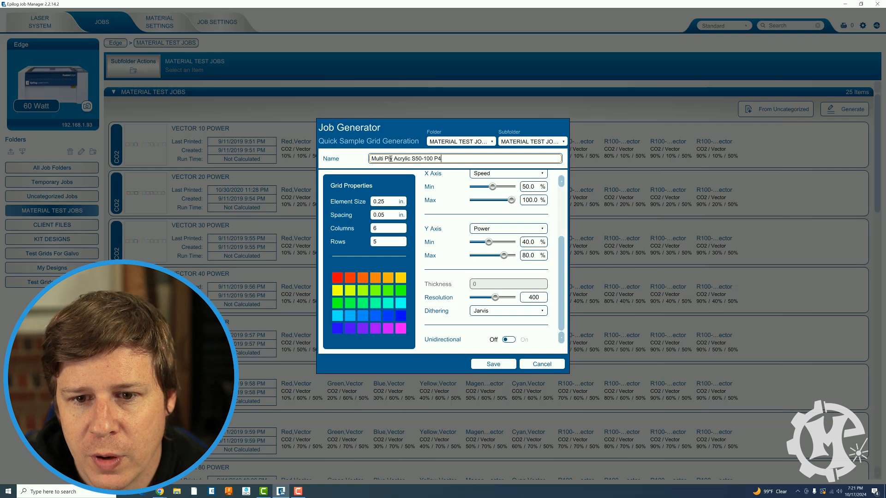
type("0-80")
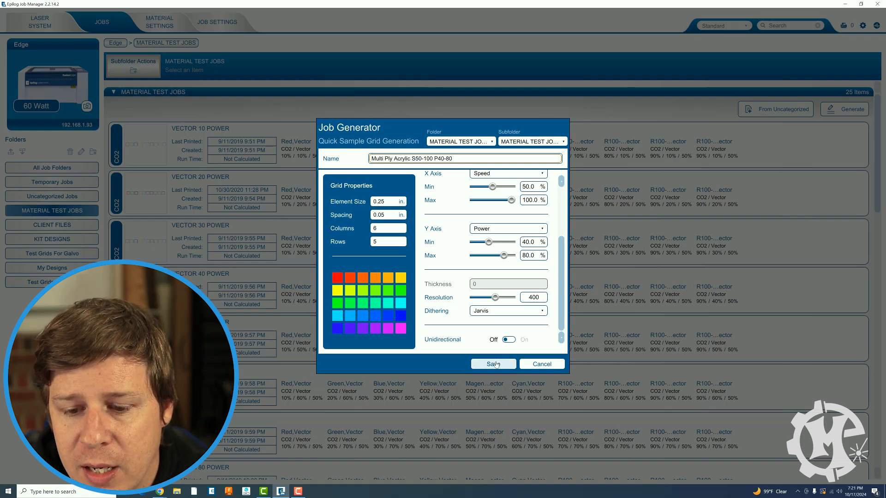
Save the generated grid job into Material Test Jobs
left_click(492, 364)
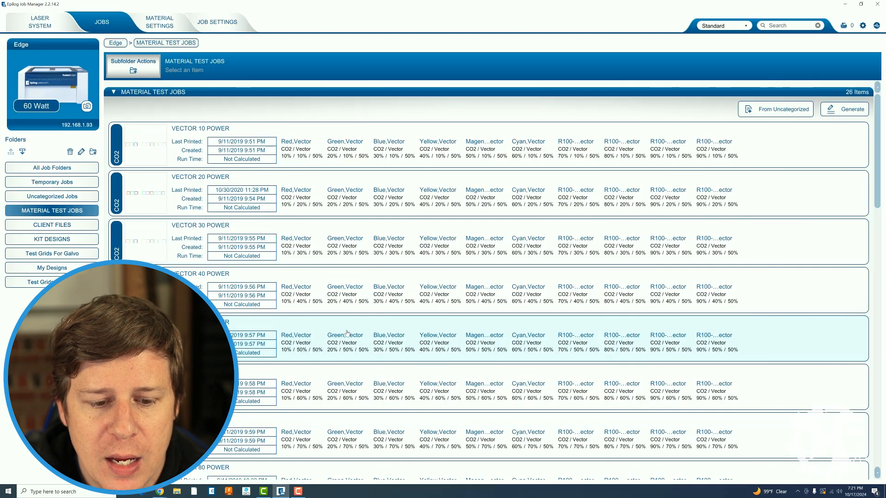
scroll("down", 3)
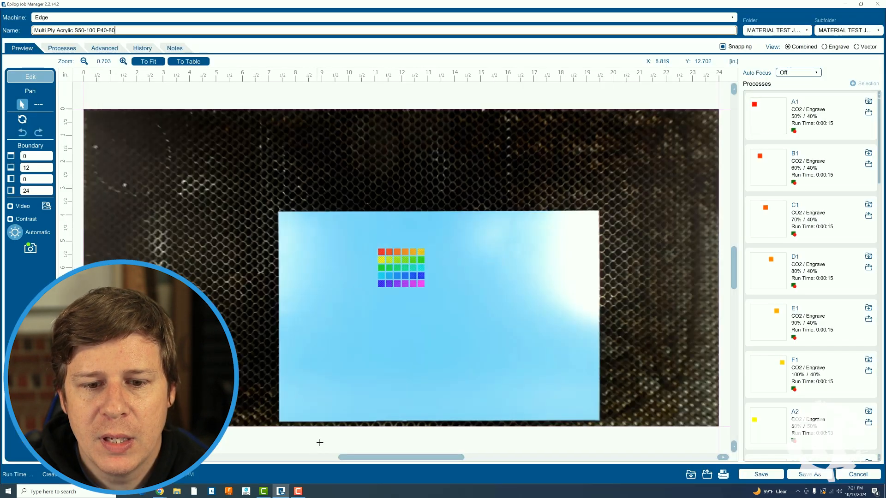
mouse_move(361, 220)
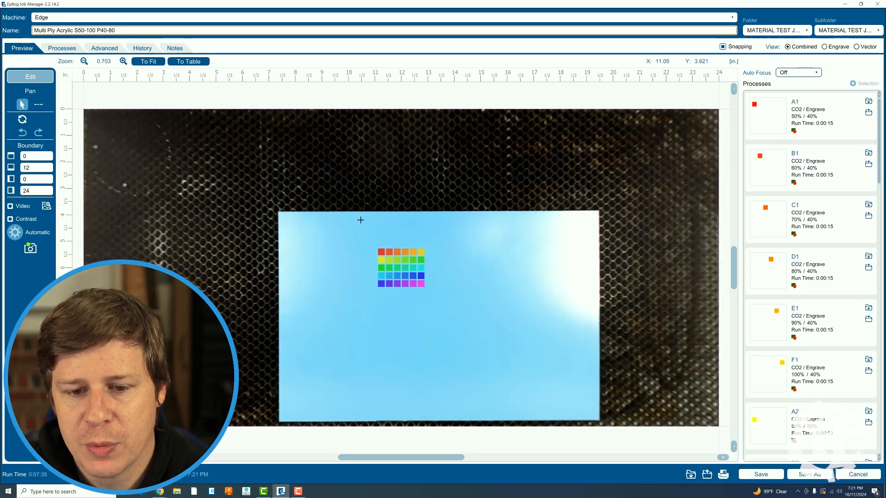
Position the test grid at the acrylic piece's top-left corner in the camera preview
left_click(401, 268)
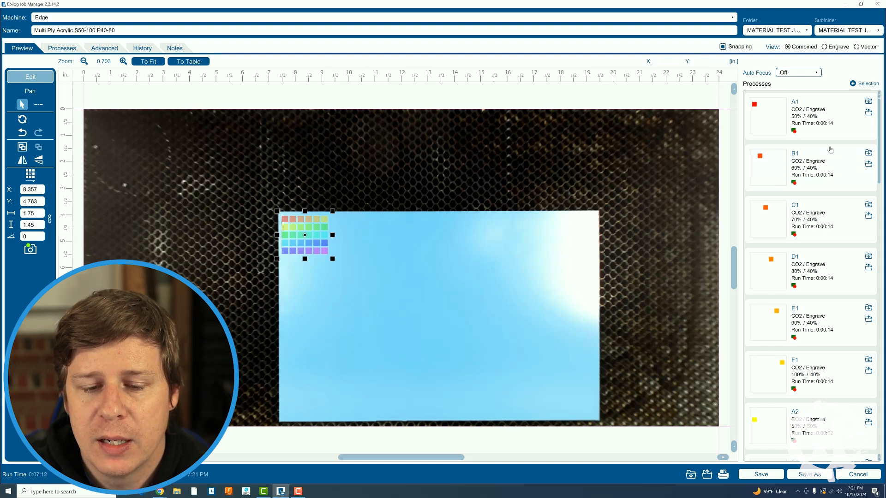
mouse_move(826, 110)
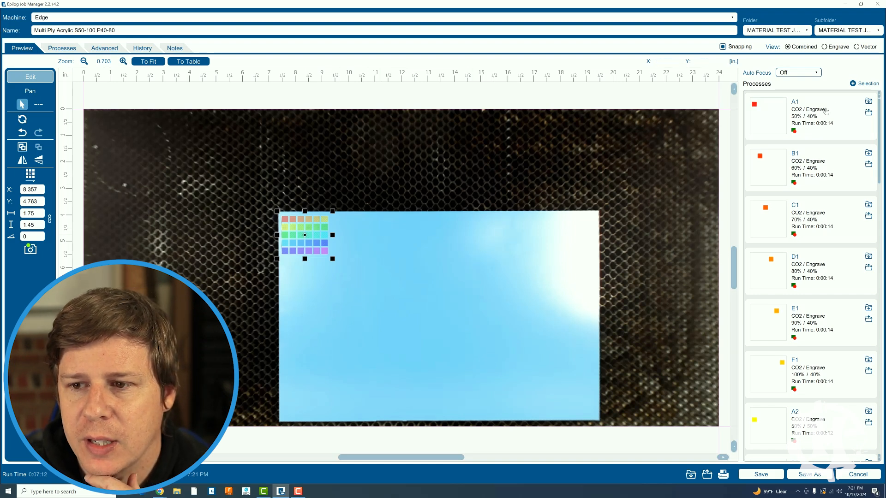
left_click(808, 116)
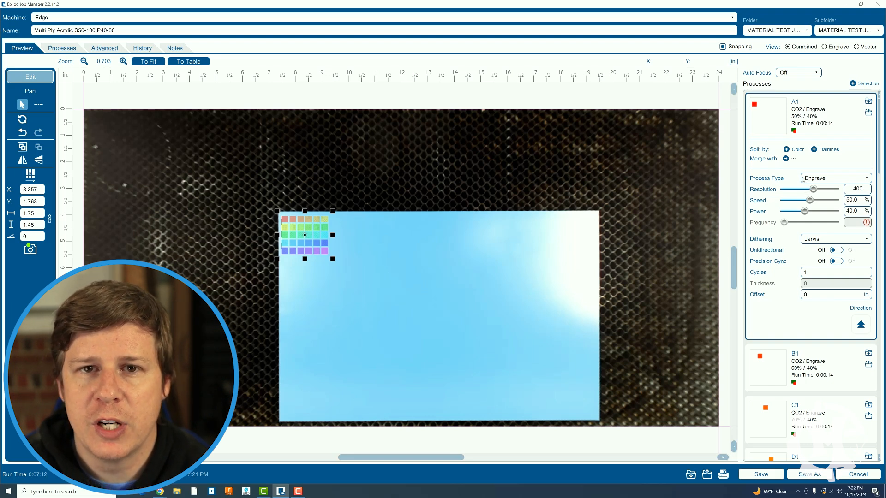
mouse_move(796, 177)
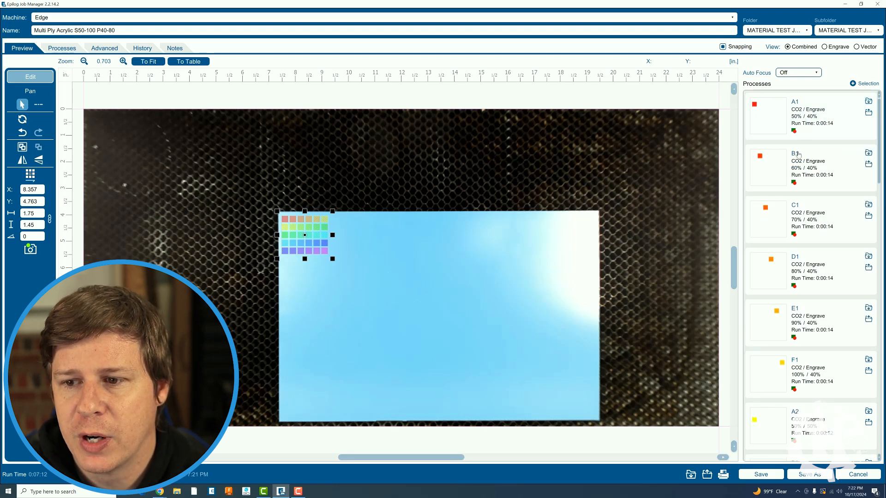
left_click(808, 165)
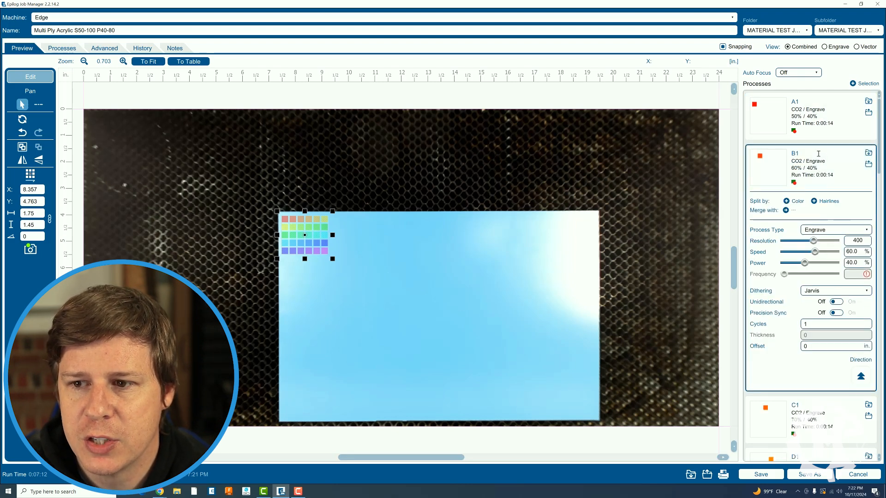
left_click(794, 153)
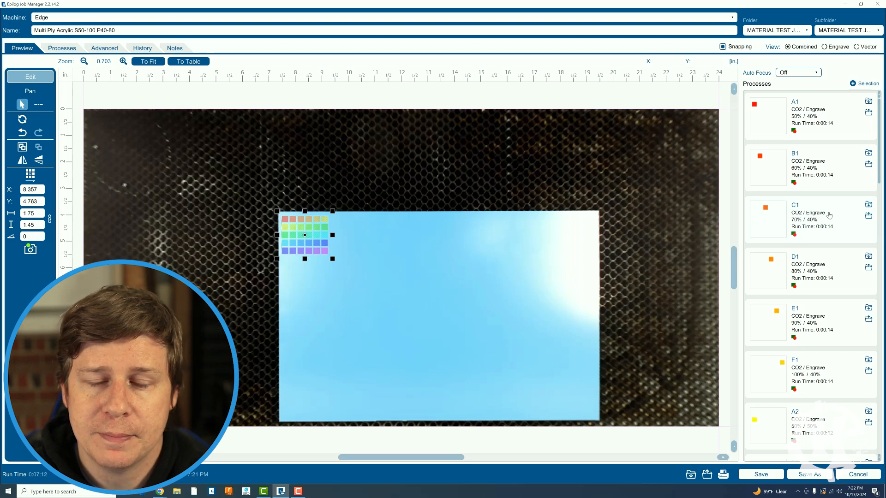
scroll("down", 3)
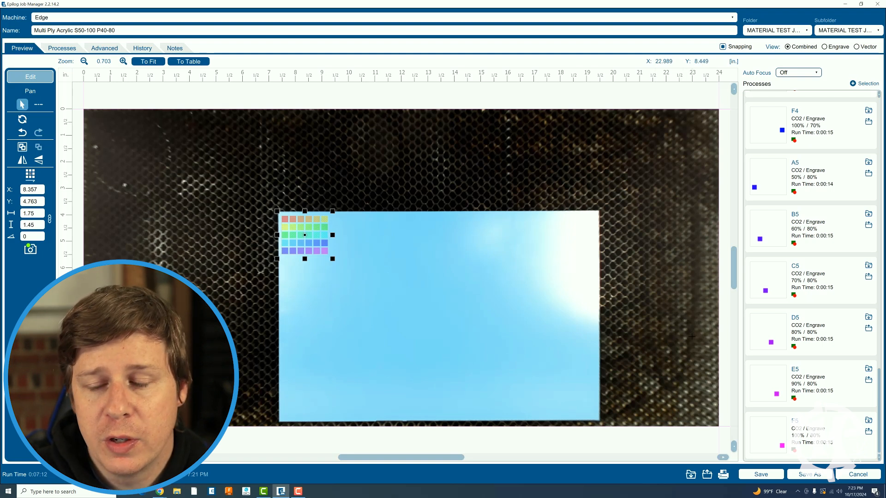
mouse_move(723, 474)
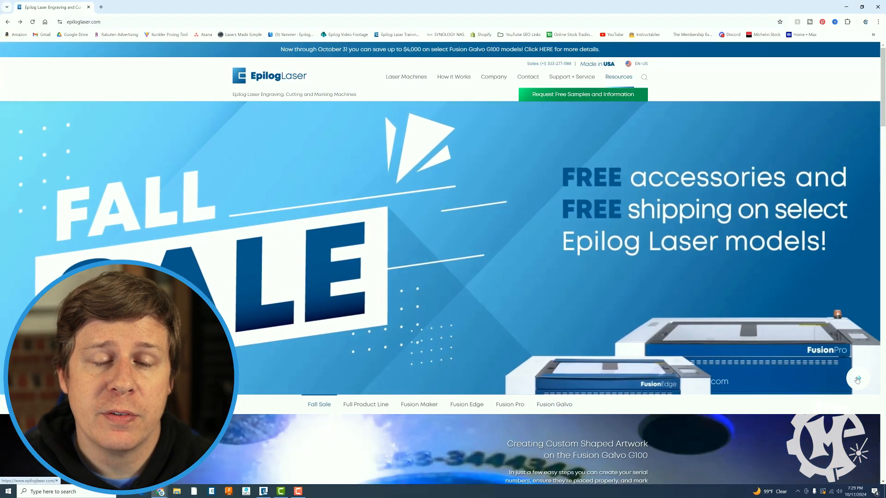
Go to Epilog's Fall Sale information request page from the site banner
left_click(319, 404)
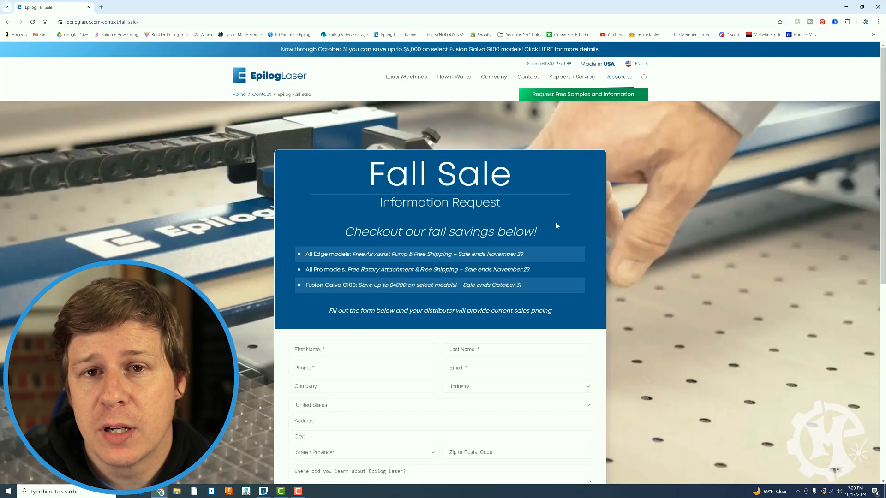